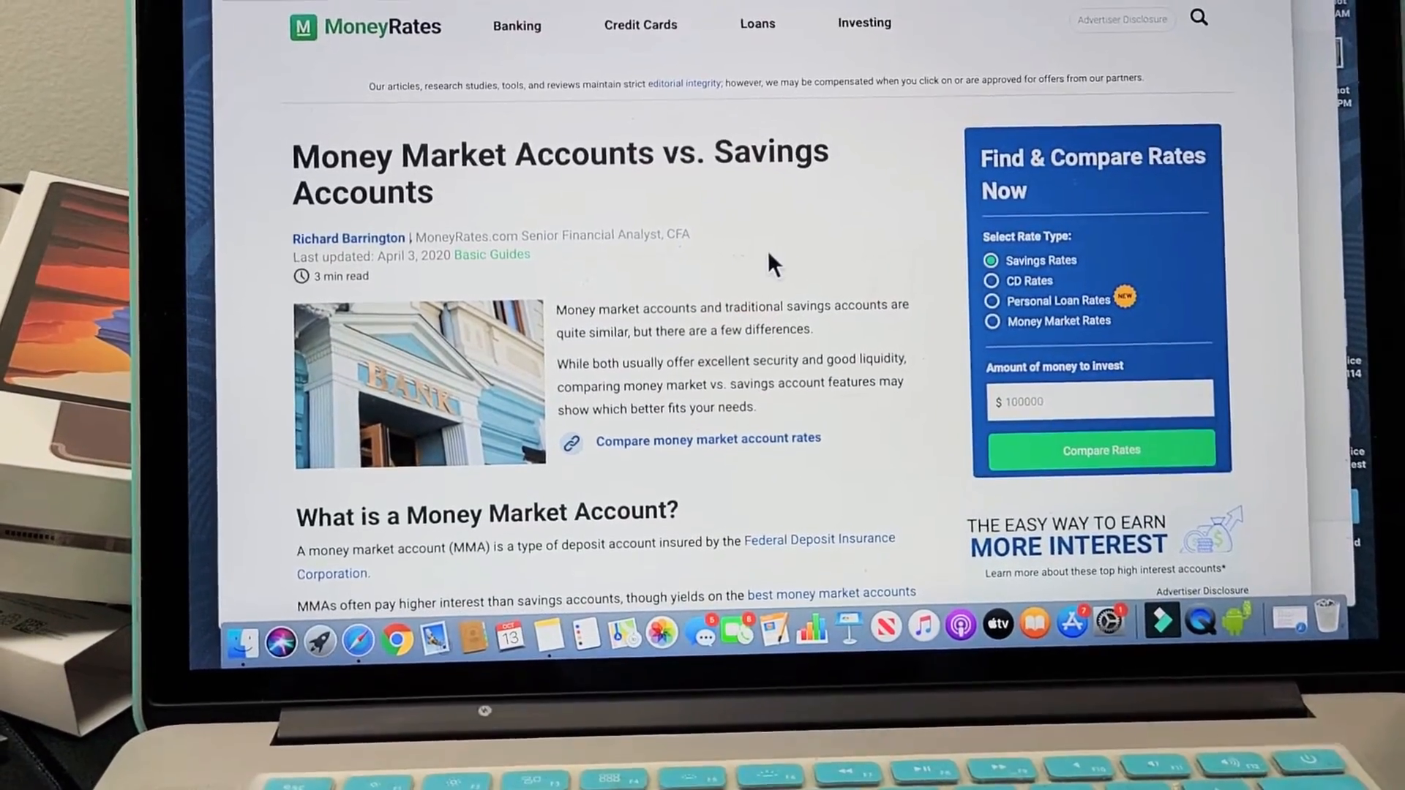
scroll("down", 3)
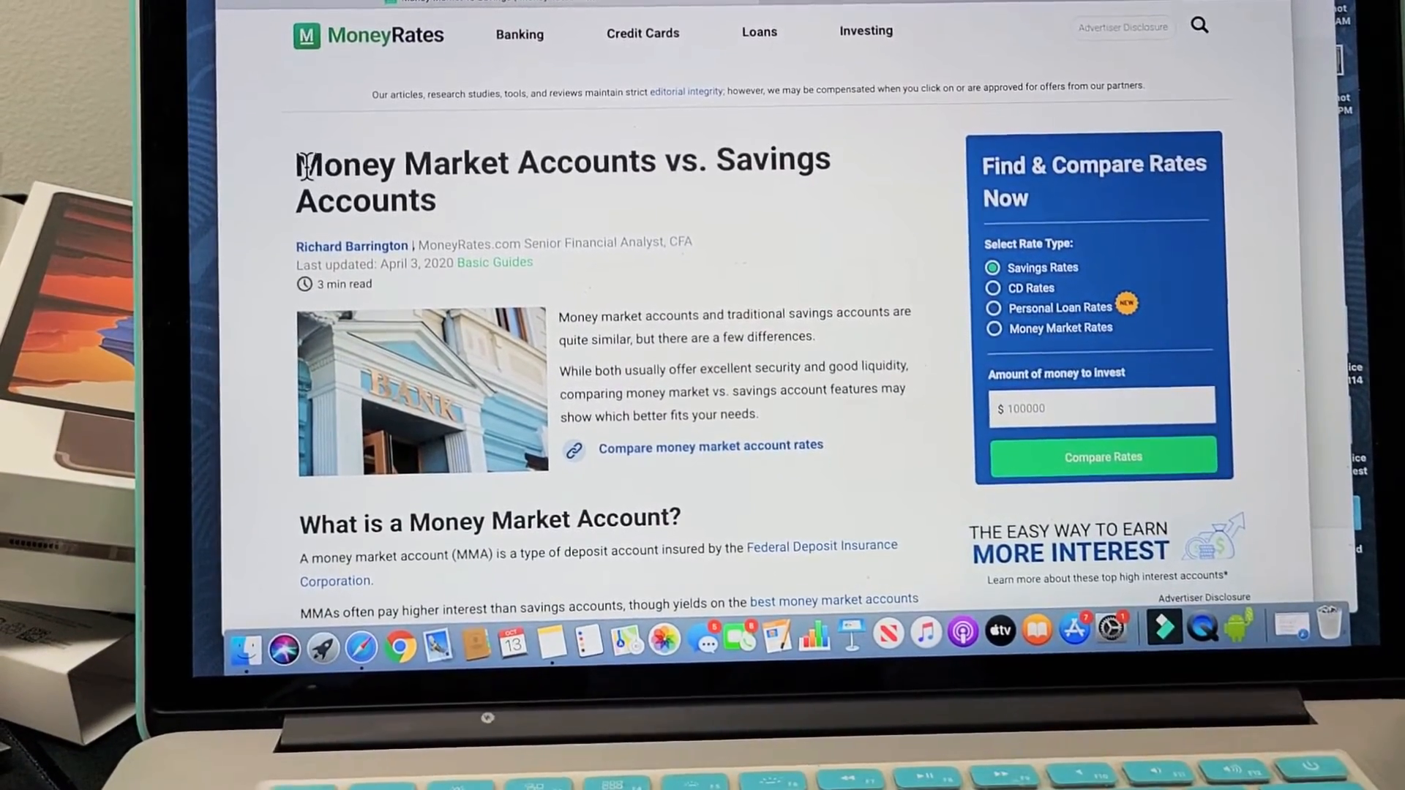